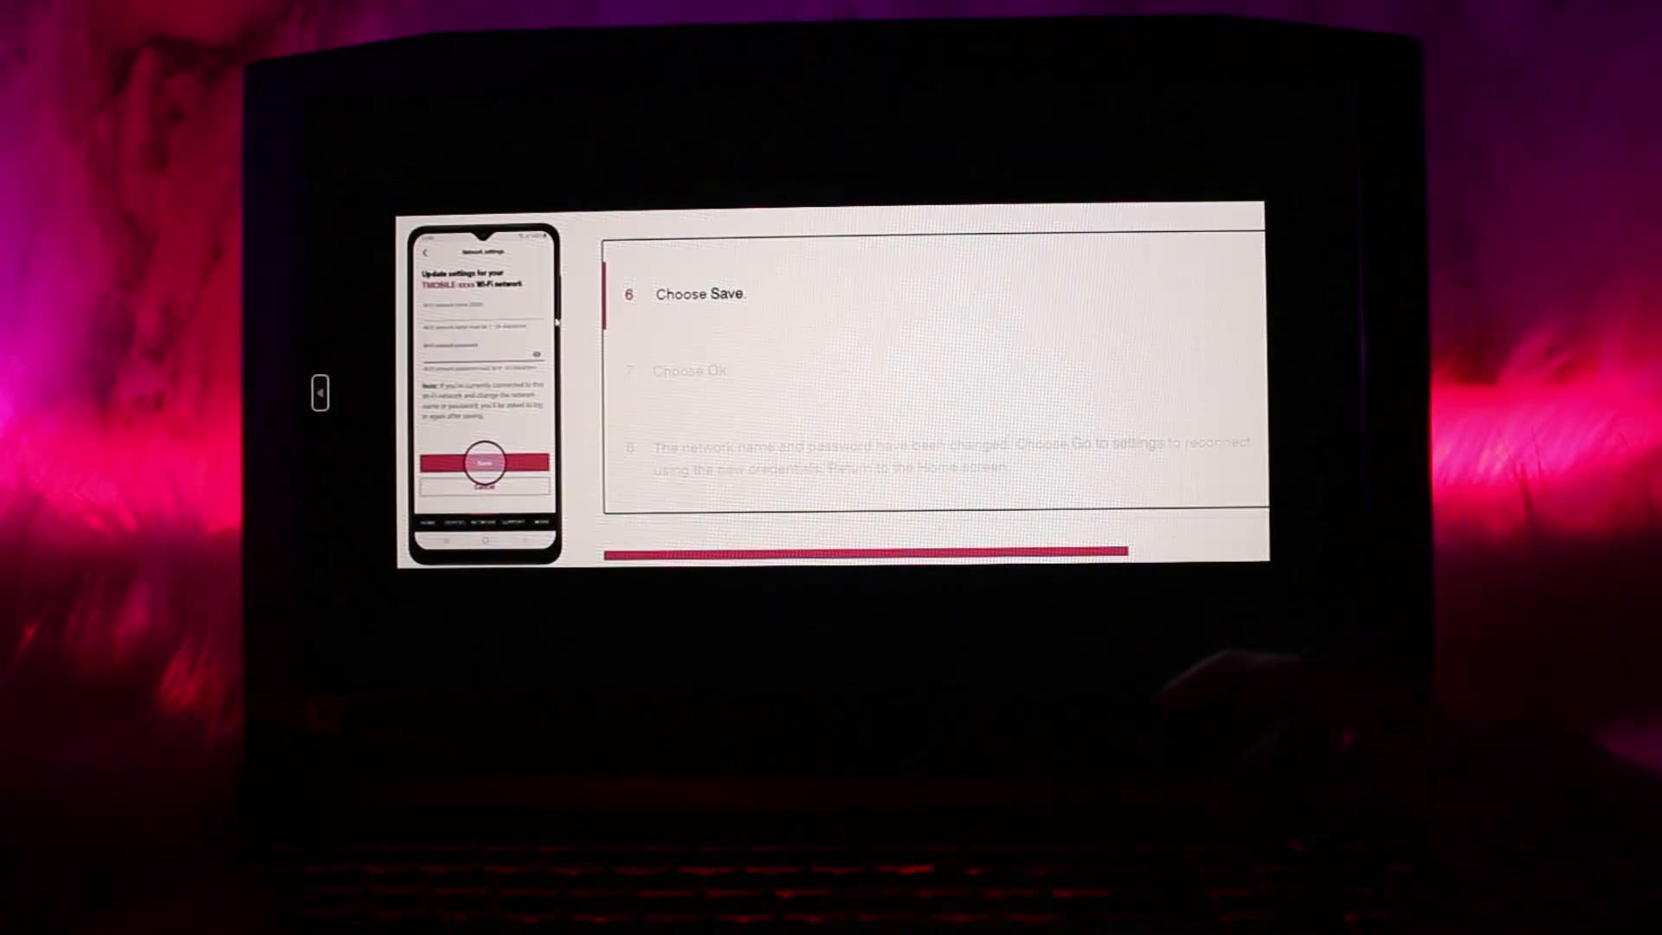
- Advance the tutorial carousel to step 7, 'Choose Ok', confirming the network-name warning
{"action": "left_click", "coordinate": [484, 464]}
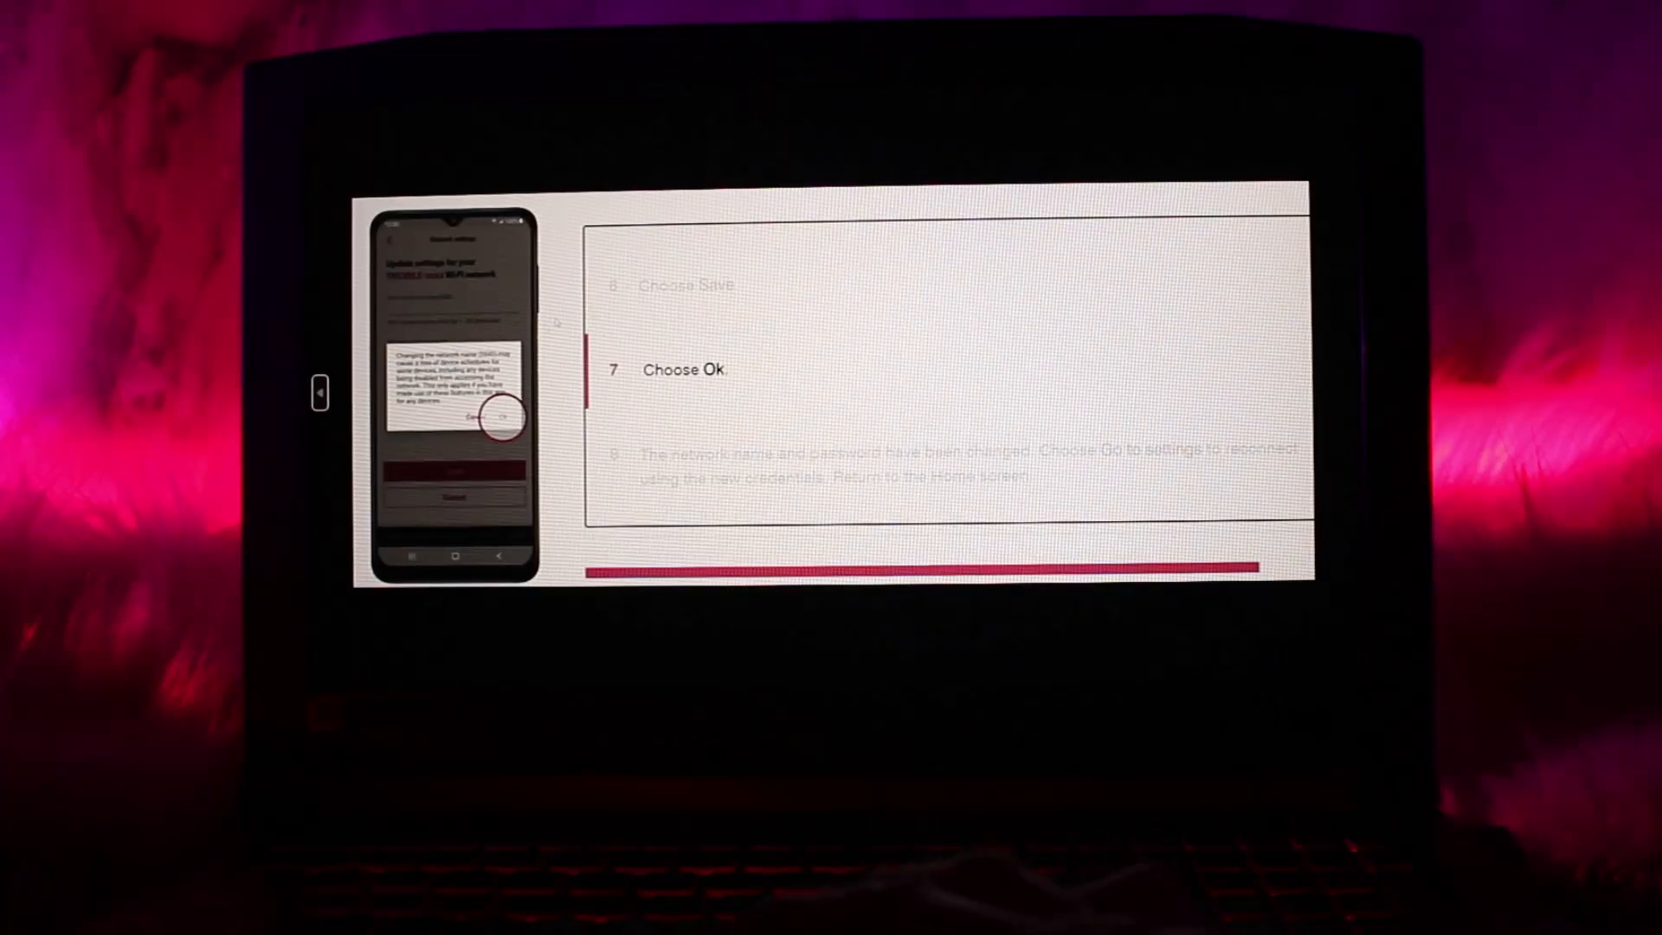